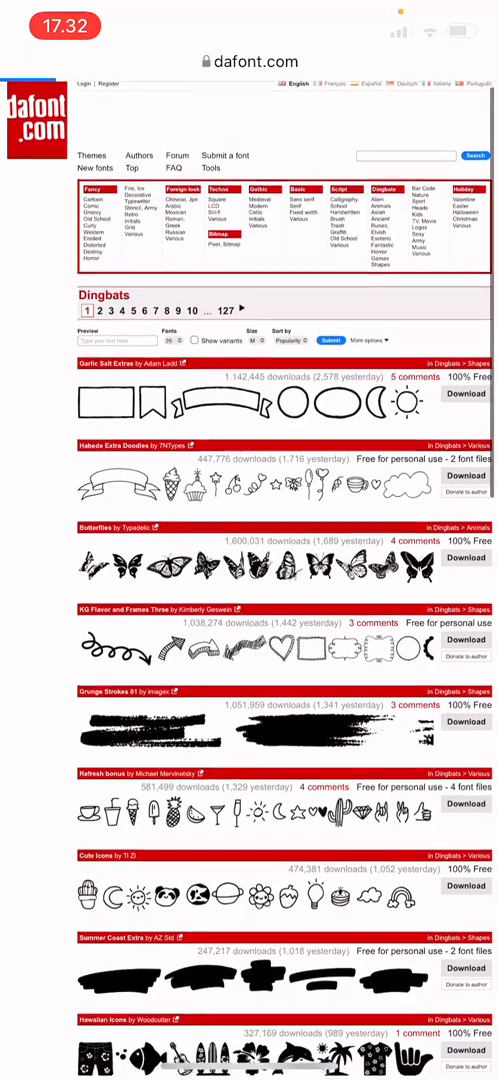
Scroll the dafont Dingbats listing down to the page number links at the bottom
scroll("down", 3)
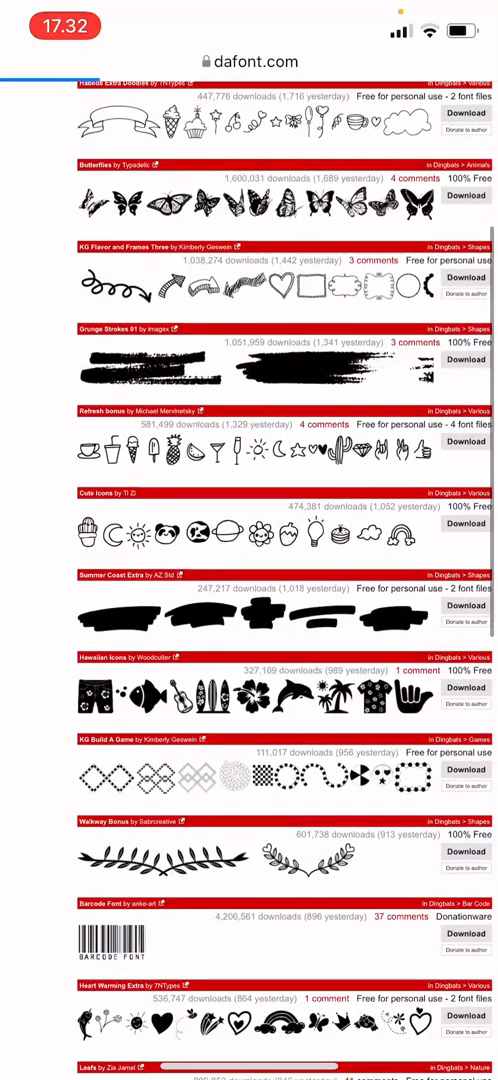
scroll("down", 3)
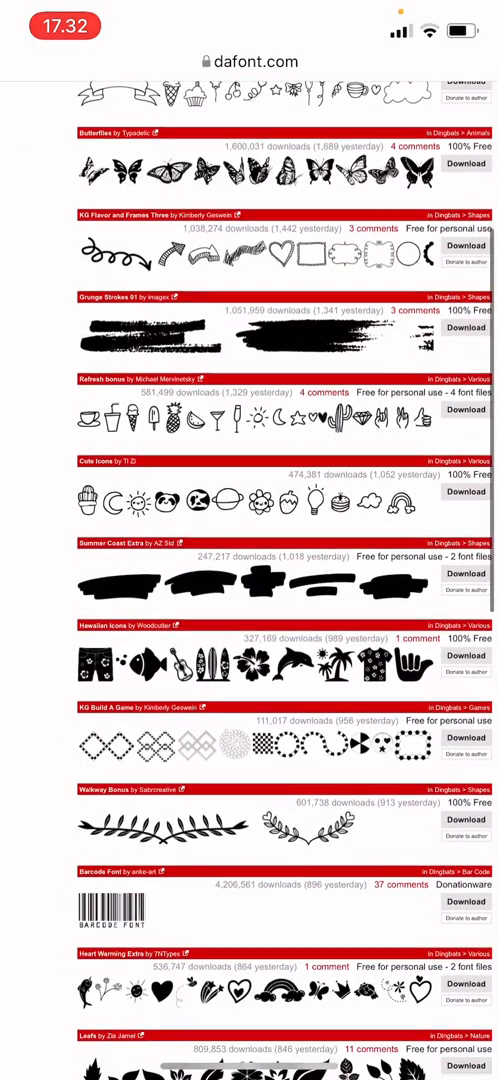
scroll("down", 3)
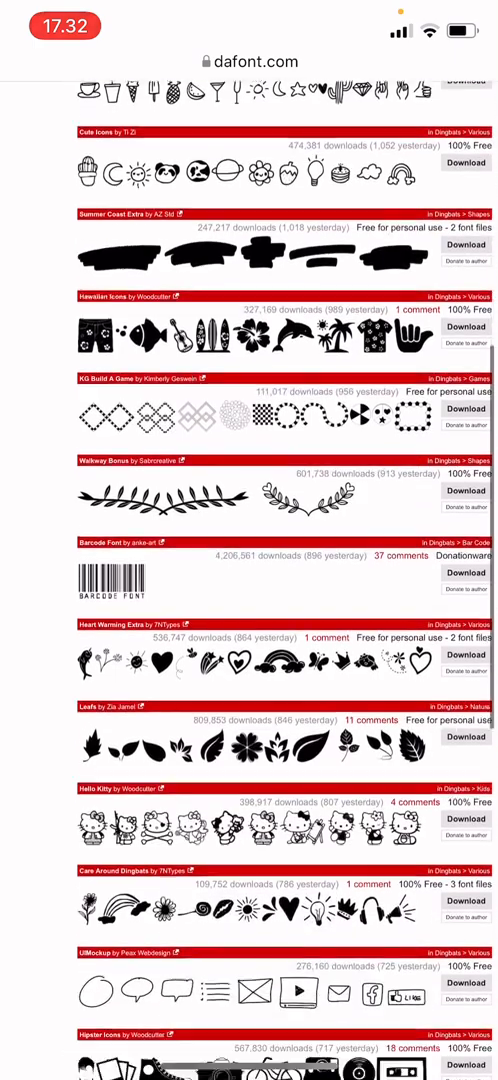
scroll("down", 3)
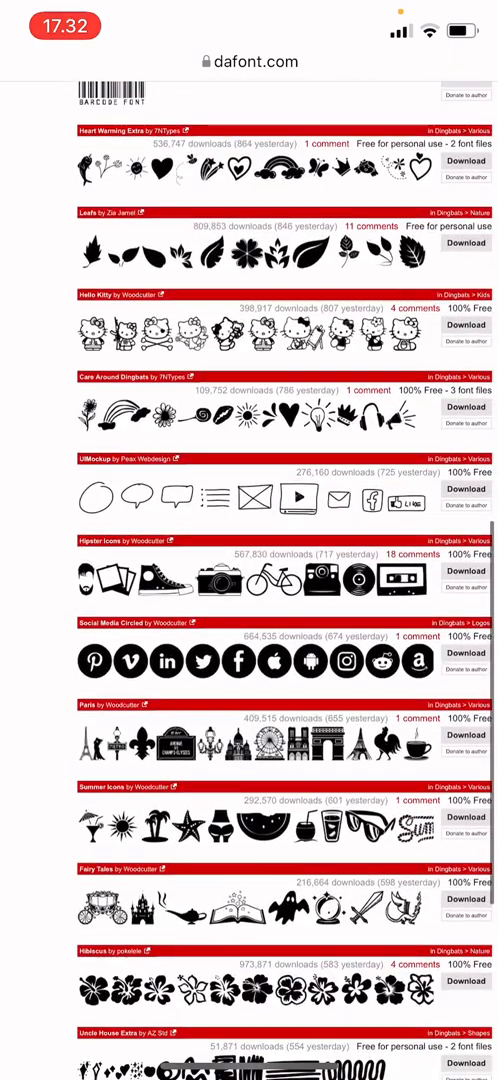
scroll("down", 3)
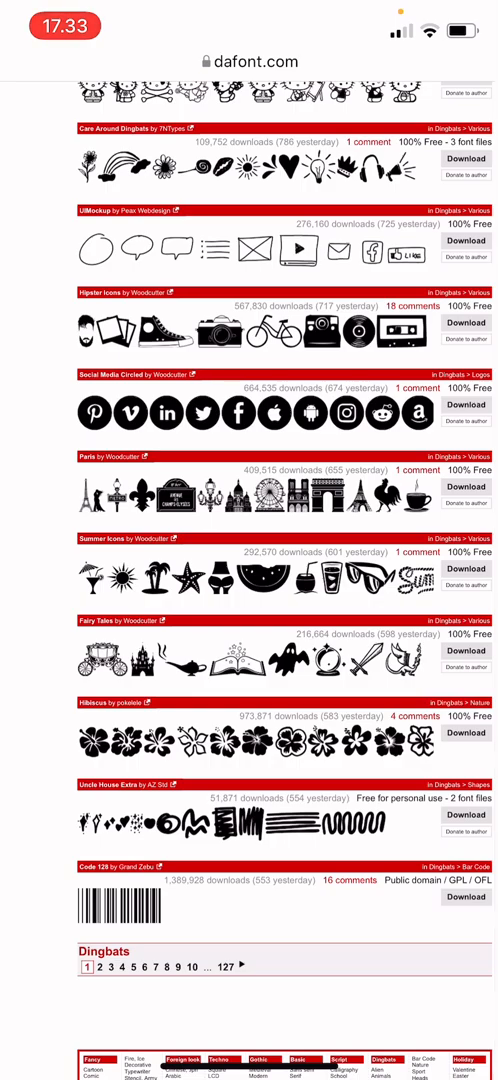
scroll("down", 3)
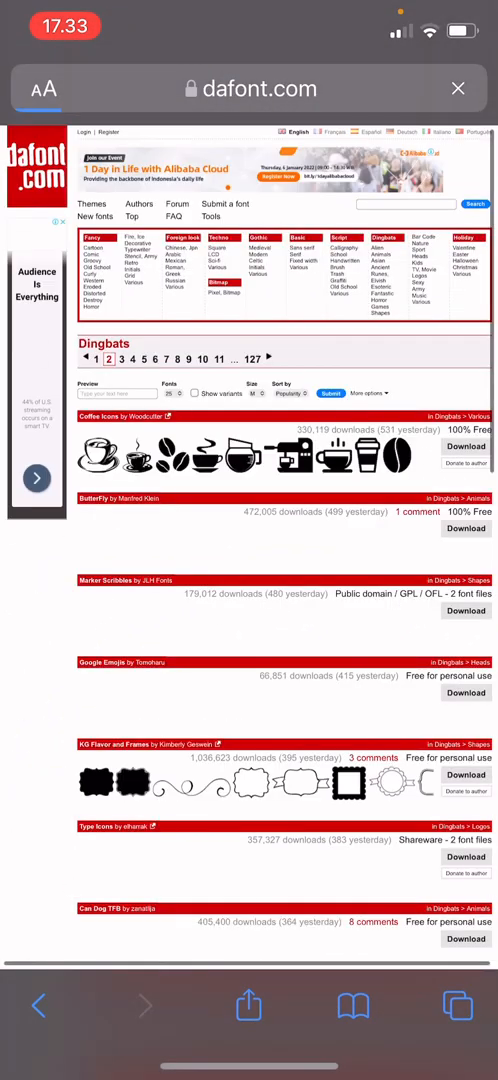
Download the Spring Romance wreath font from the Dingbats results page
scroll("down", 3)
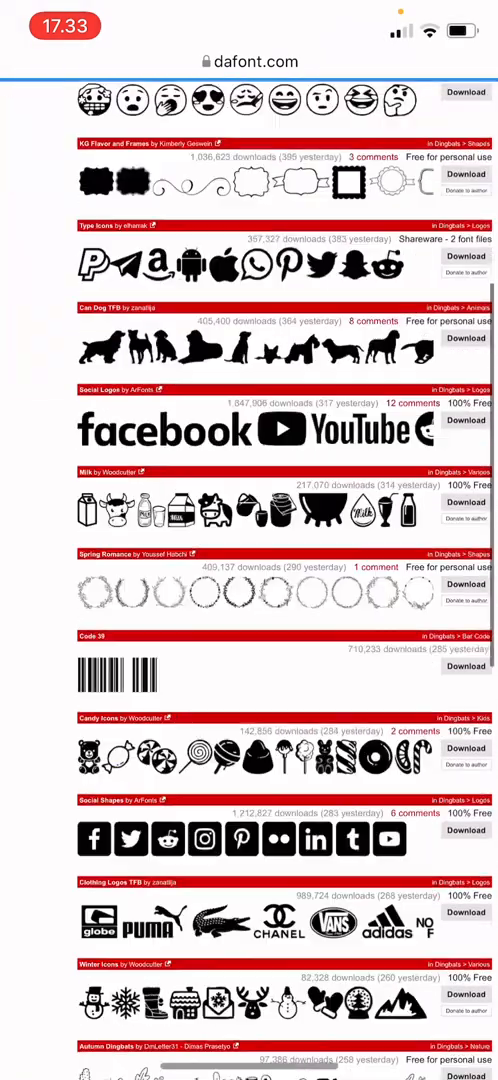
scroll("down", 3)
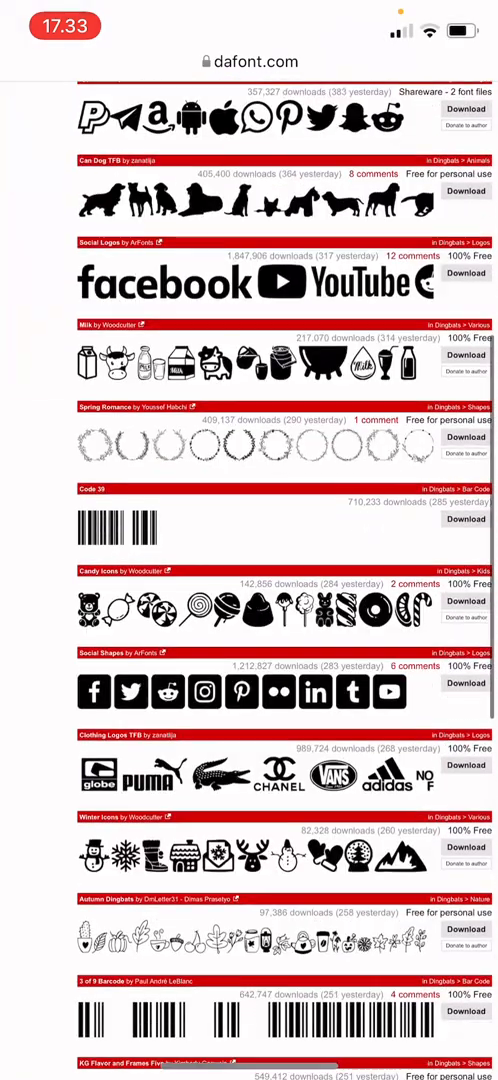
scroll("down", 3)
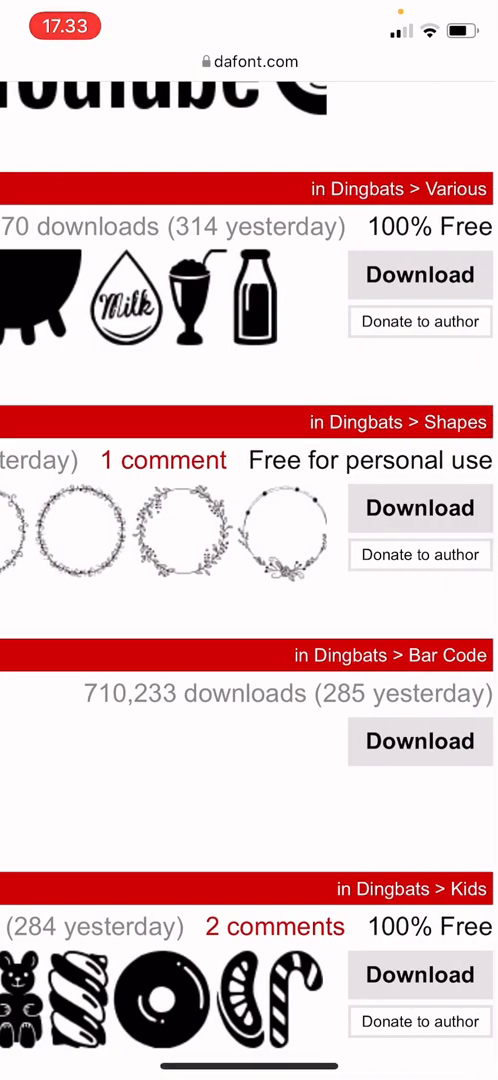
left_click(420, 508)
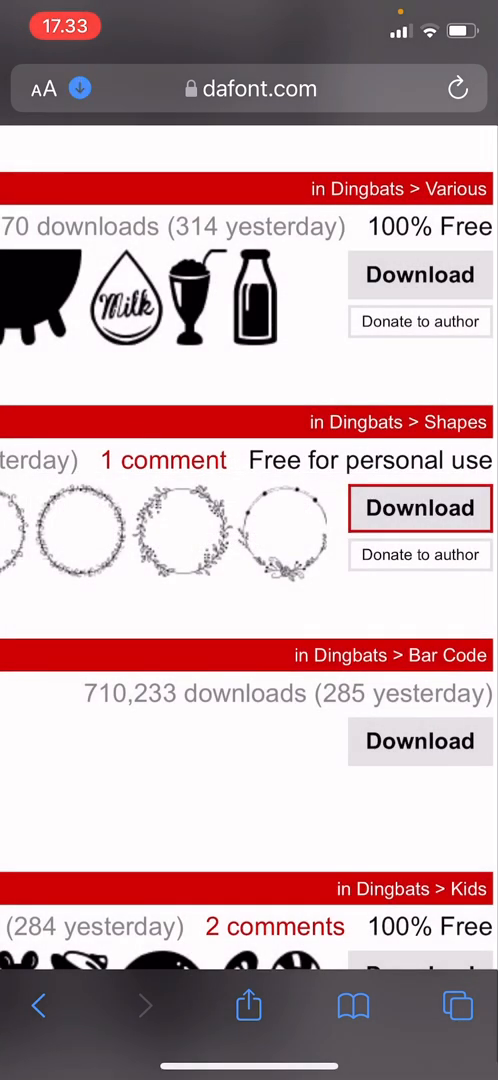
left_click(44, 88)
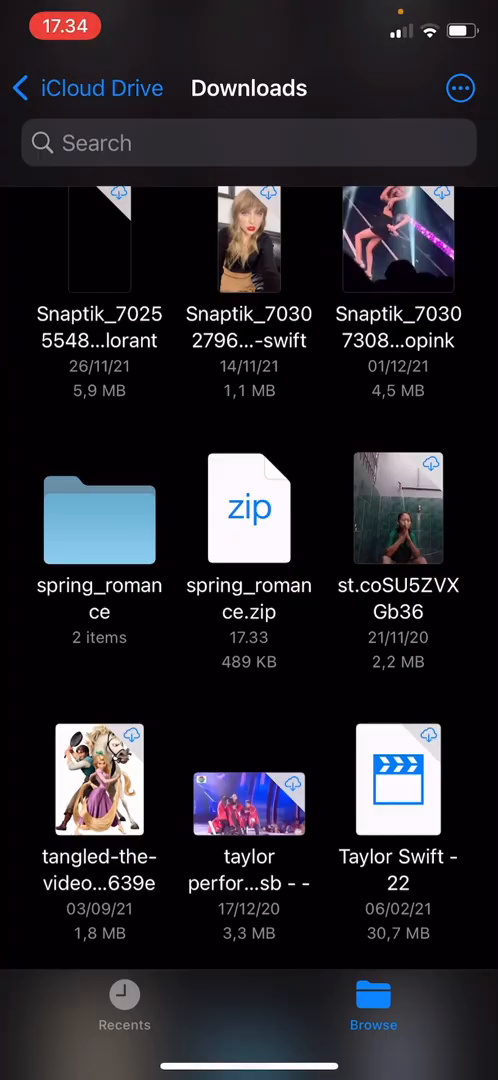
Install Spring_Romance.otf from the spring_romance folder into Phonto
left_click(98, 520)
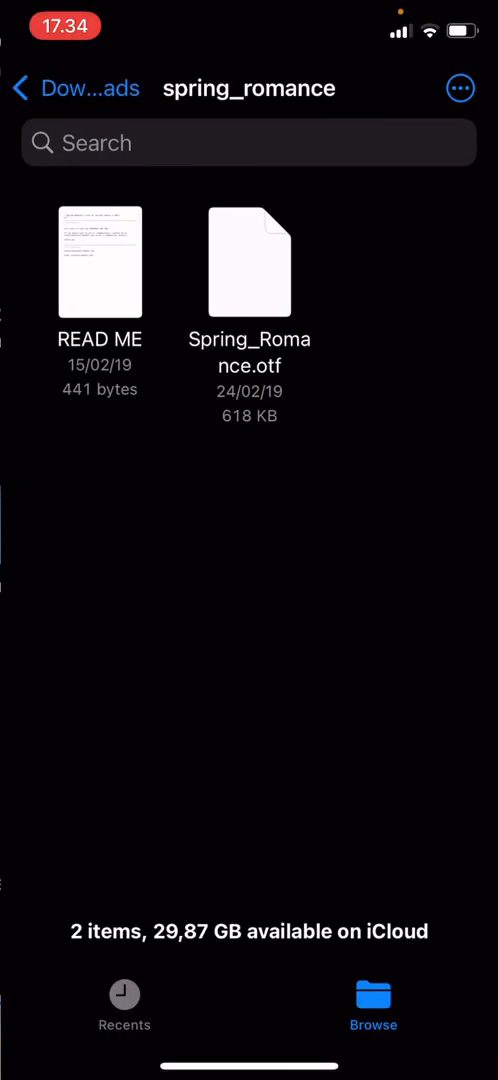
left_click(248, 262)
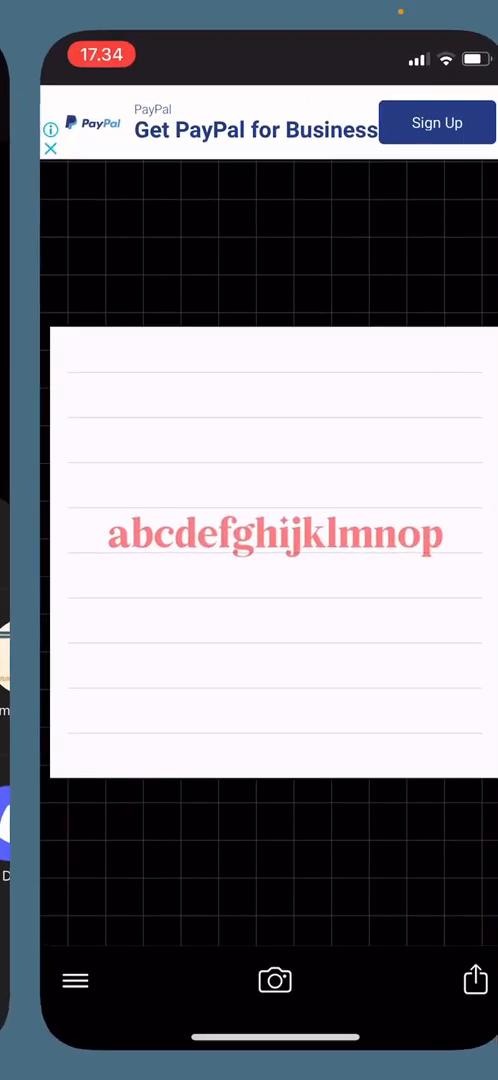
left_click(248, 896)
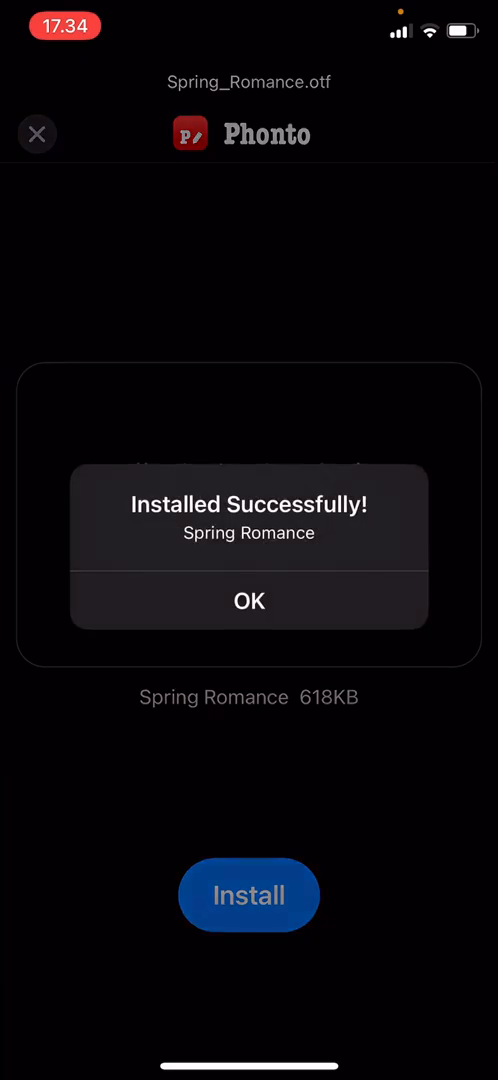
left_click(248, 600)
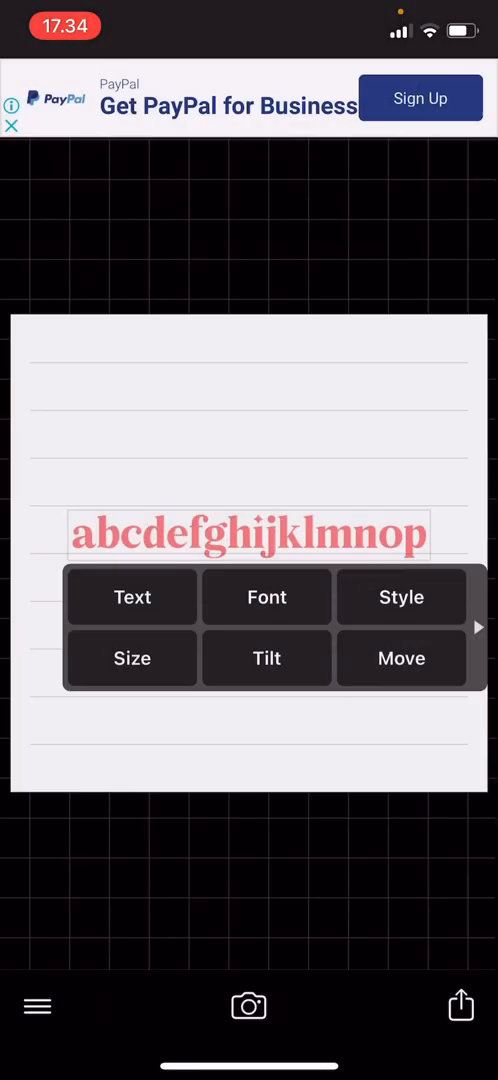
Replace the sample text with the Spring Romance wreath character 'q'
left_click(132, 596)
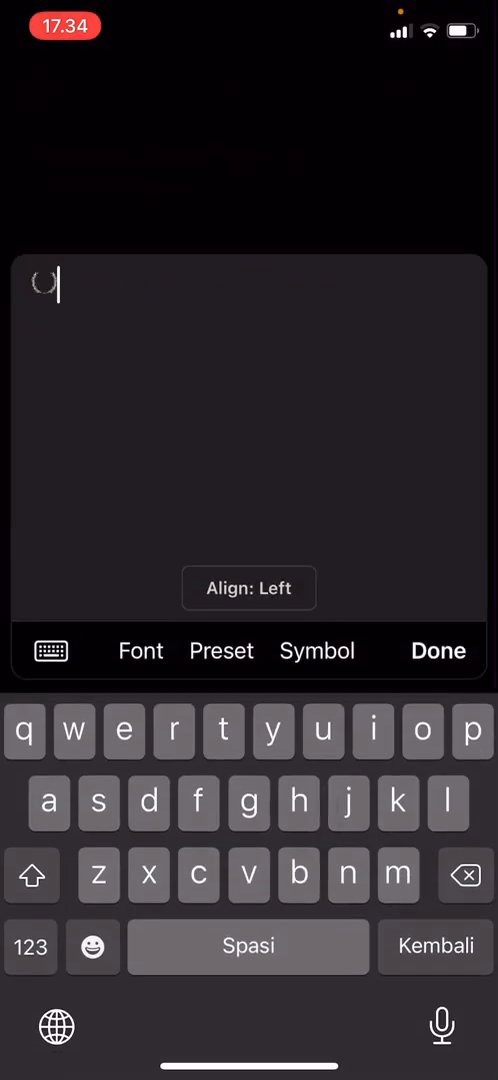
type("q")
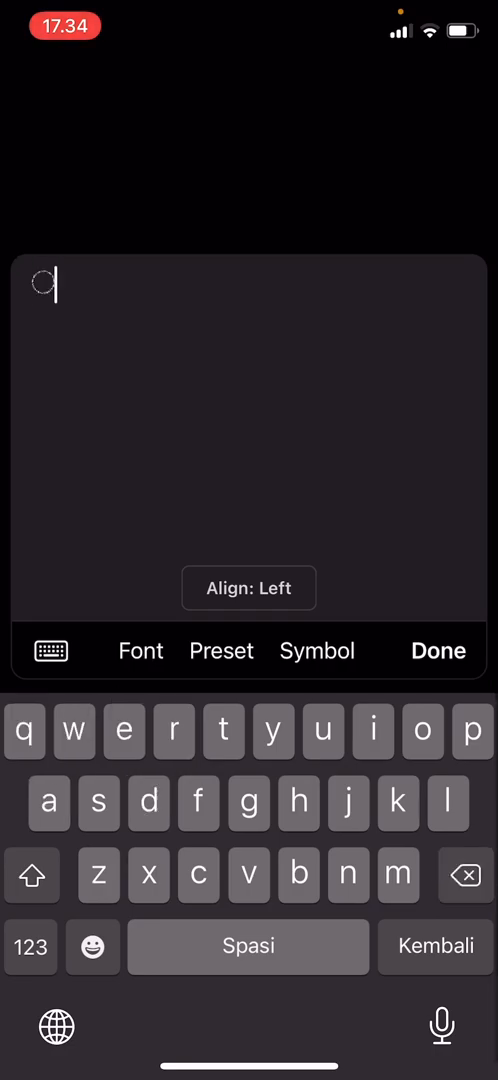
left_click(436, 652)
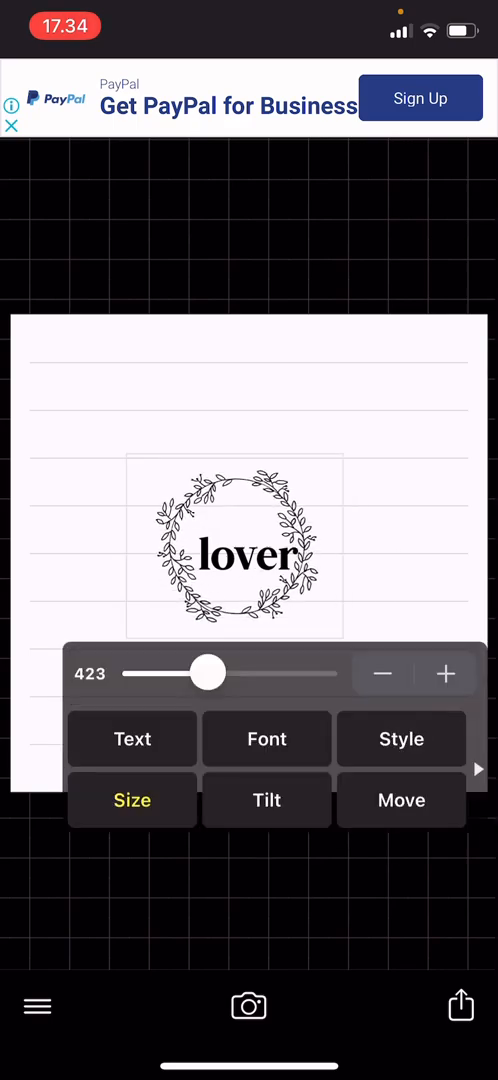
Enlarge the wreath with Size so it circles 'lover', then begin Move
left_click(400, 800)
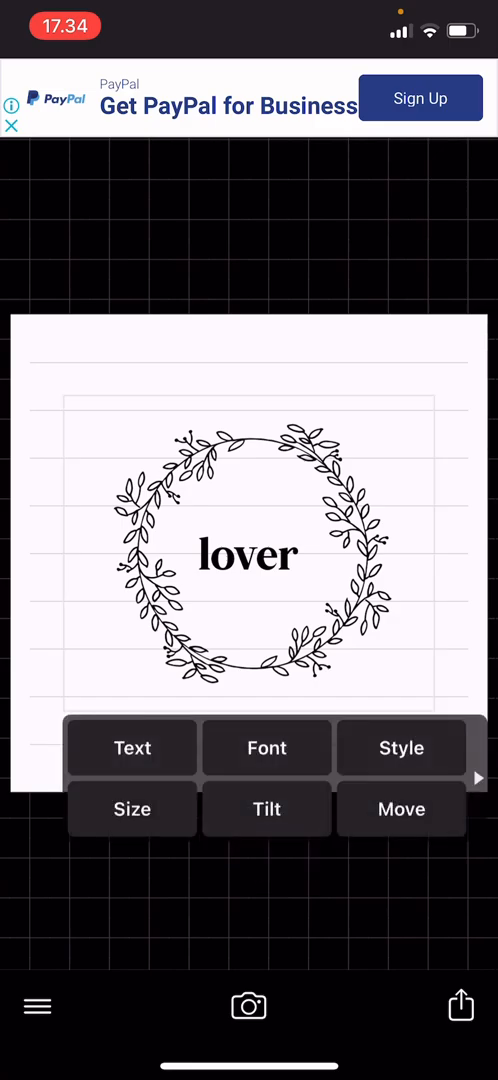
left_click(400, 808)
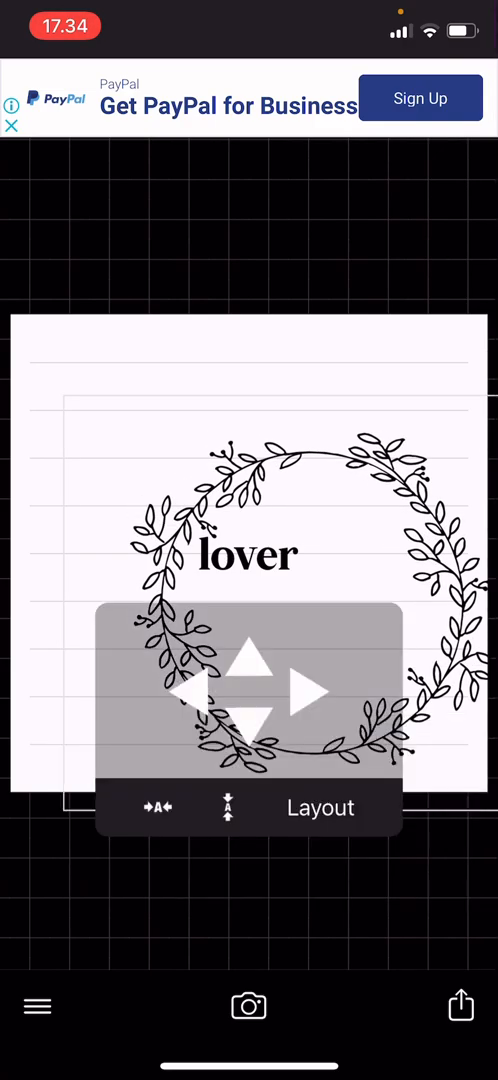